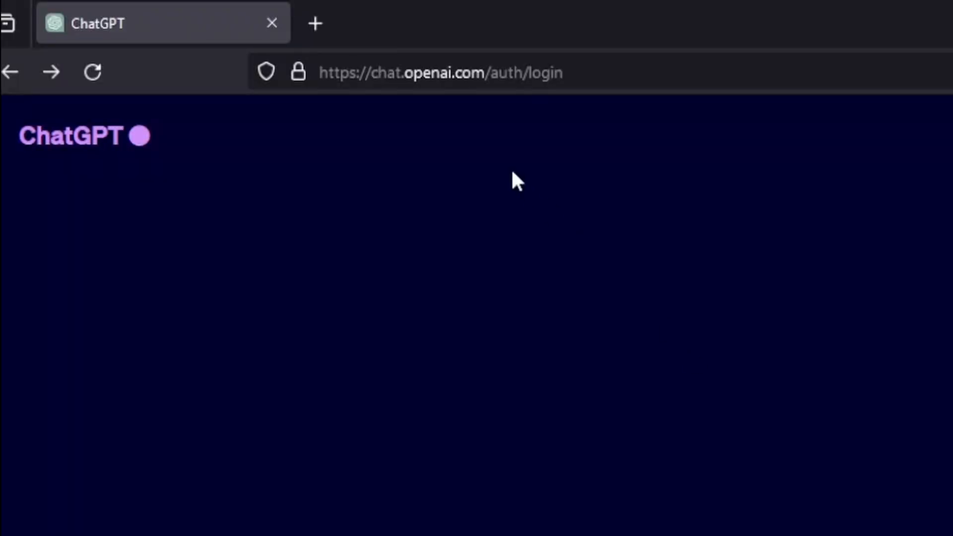
{"action": "mouse_move", "coordinate": [441, 101]}
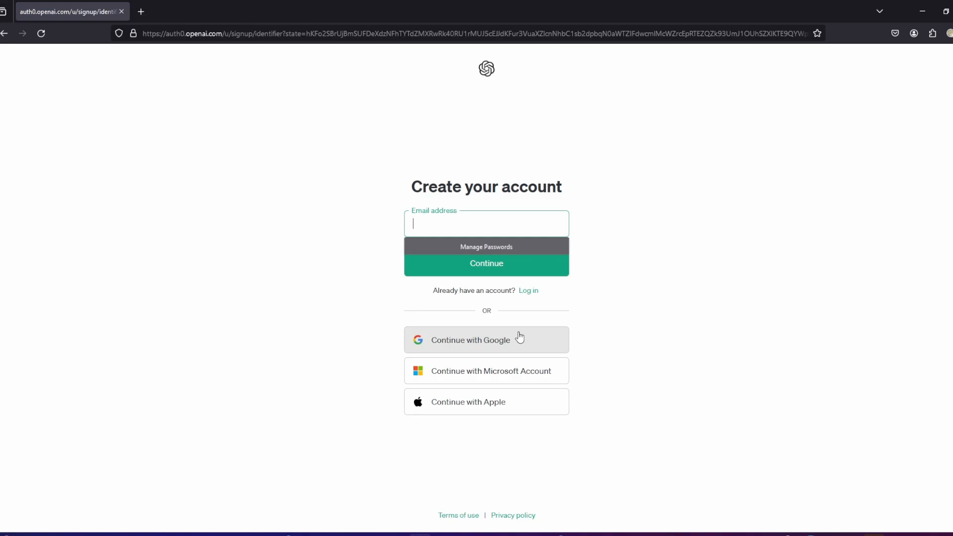
{"action": "mouse_move", "coordinate": [528, 406]}
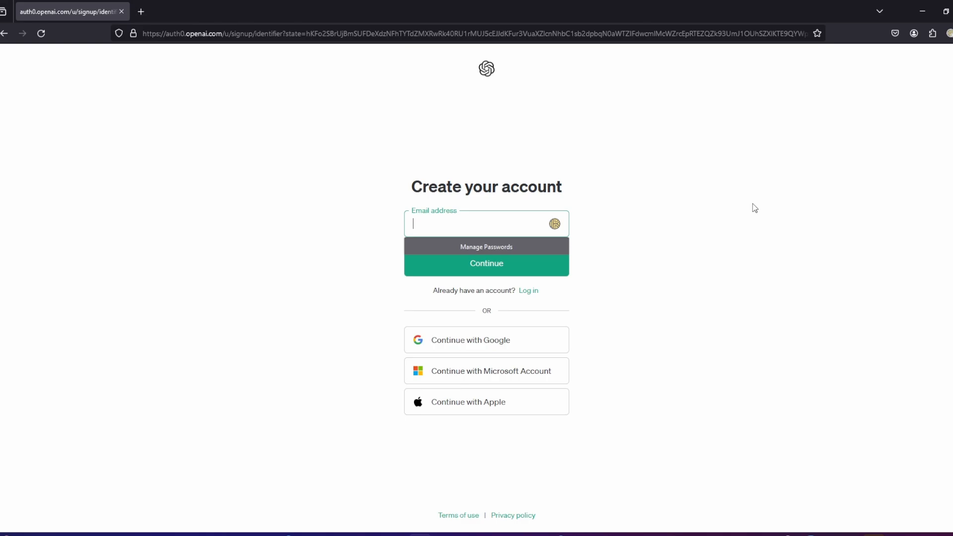
{"action": "mouse_move", "coordinate": [852, 127]}
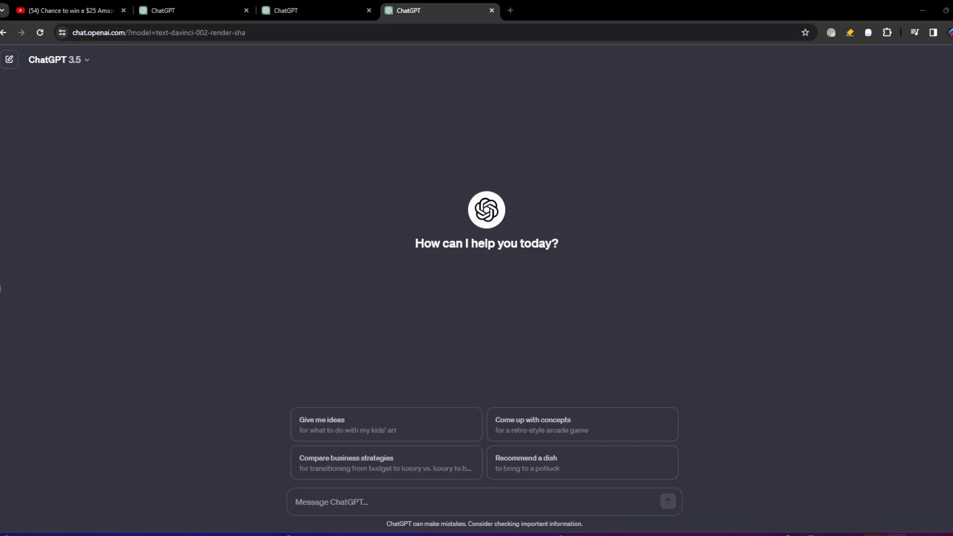
{"action": "mouse_move", "coordinate": [57, 10]}
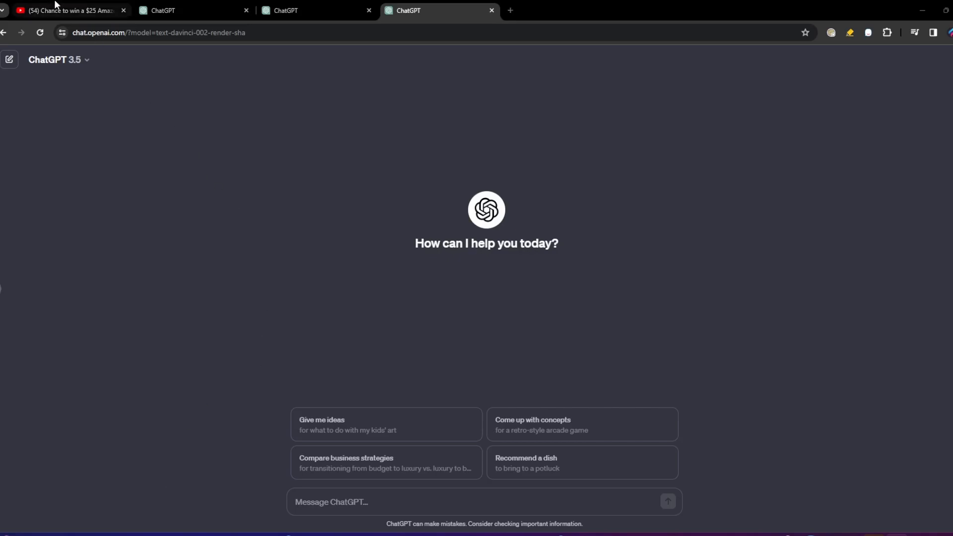
{"action": "mouse_move", "coordinate": [67, 10]}
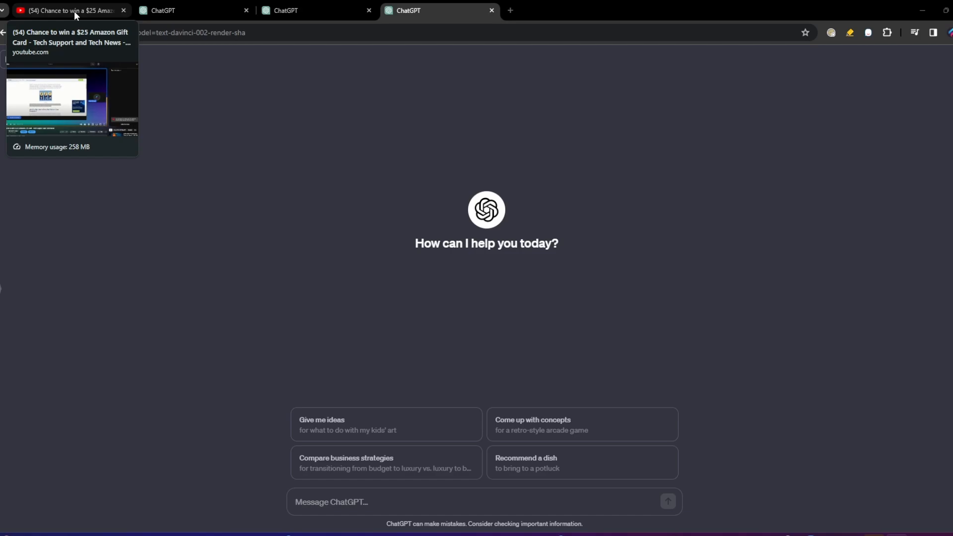
Show the livestream video's expanded description with its timestamped chapter list
{"action": "left_click", "coordinate": [67, 10]}
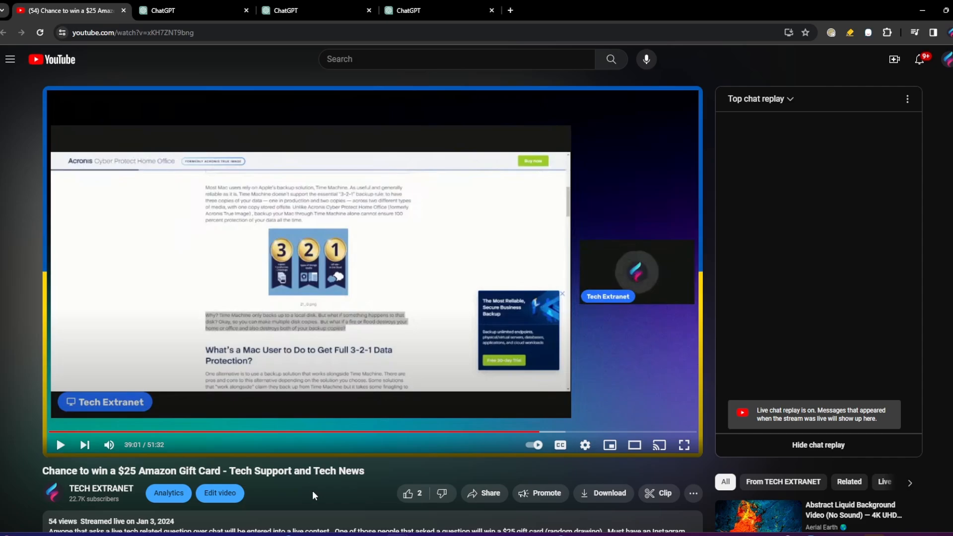
{"action": "scroll", "scroll_direction": "down", "scroll_amount": 3}
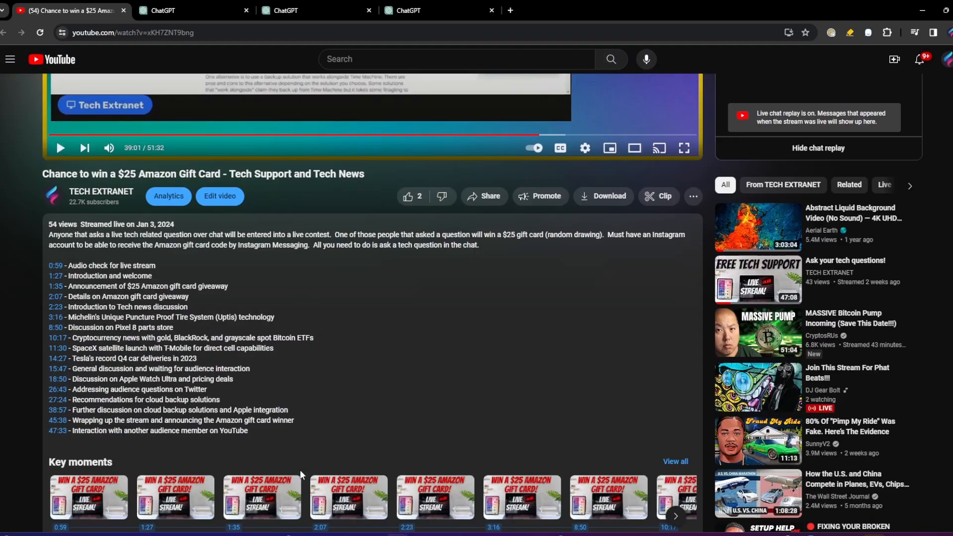
{"action": "scroll", "scroll_direction": "down", "scroll_amount": 3}
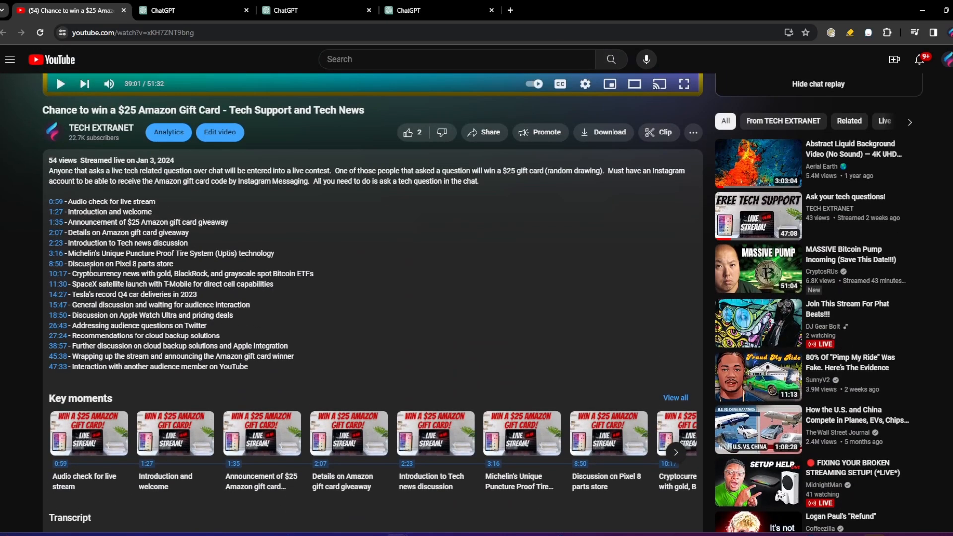
{"action": "mouse_move", "coordinate": [142, 186]}
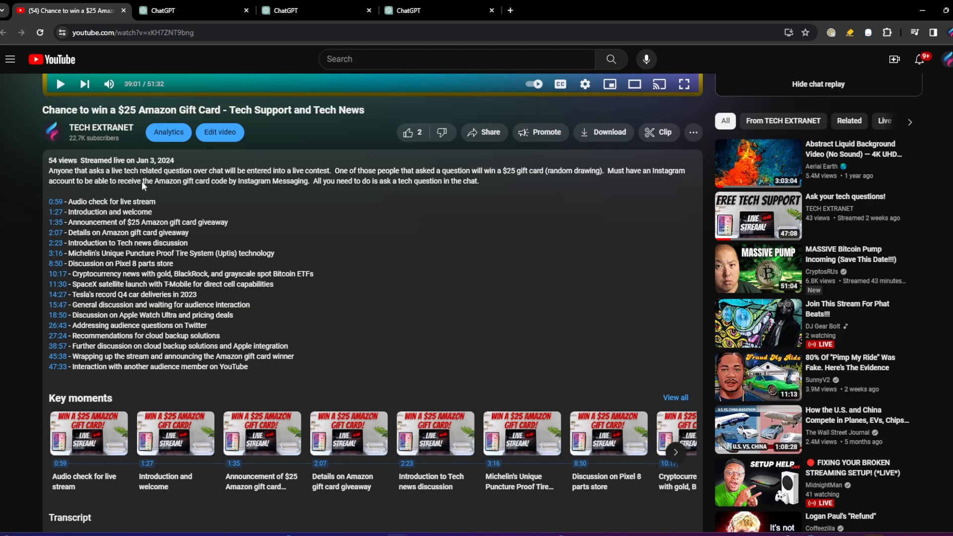
{"action": "scroll", "scroll_direction": "down", "scroll_amount": 3}
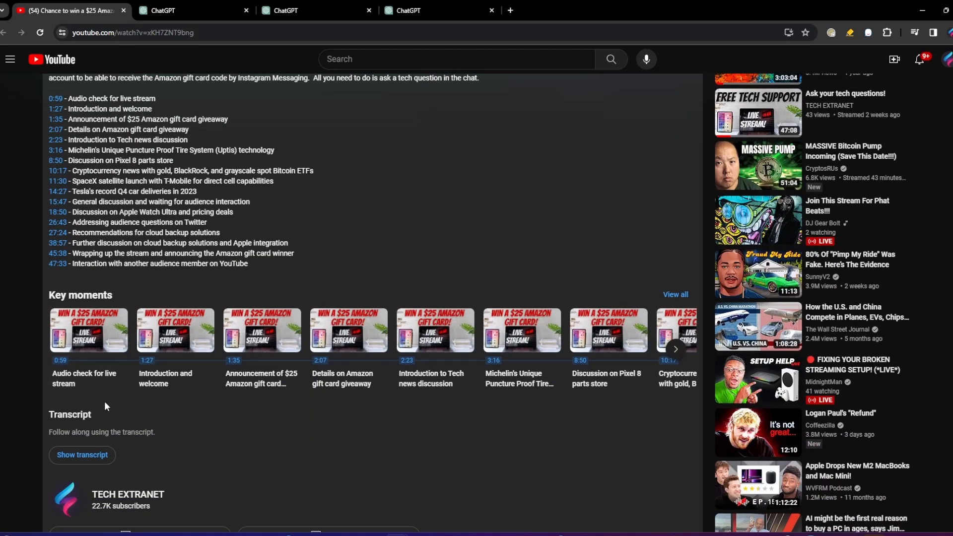
{"action": "scroll", "scroll_direction": "down", "scroll_amount": 3}
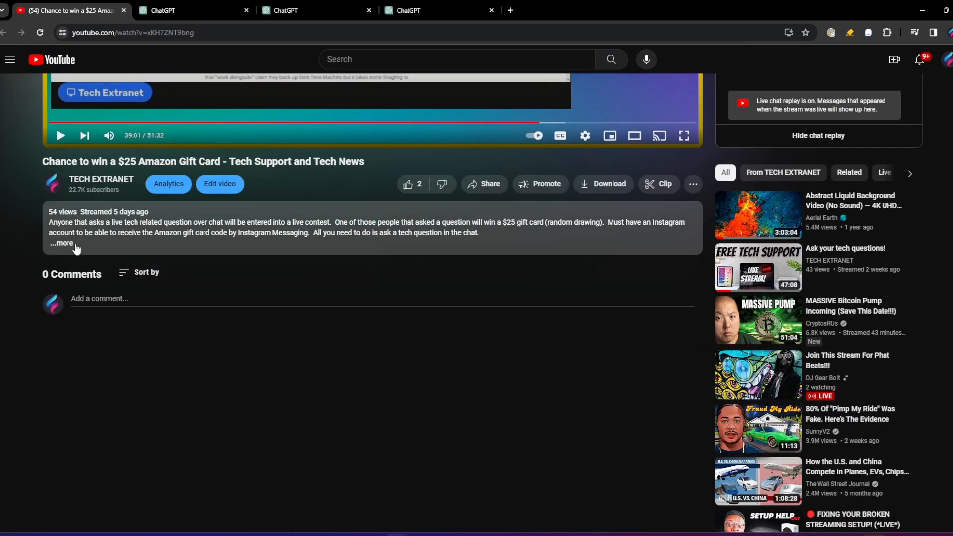
{"action": "left_click", "coordinate": [61, 242]}
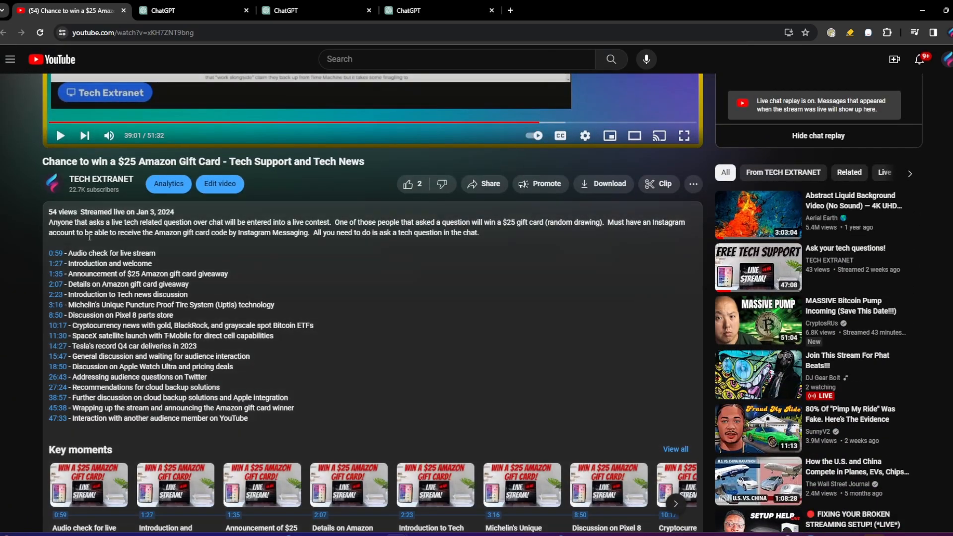
{"action": "scroll", "scroll_direction": "down", "scroll_amount": 3}
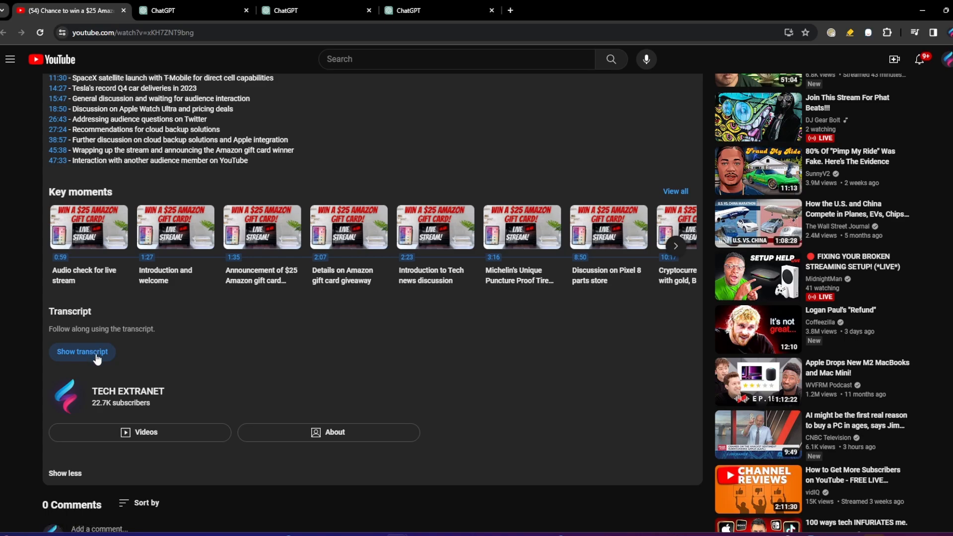
Show the auto-generated transcript and copy its selected text, then return to the ChatGPT chat
{"action": "left_click", "coordinate": [81, 352]}
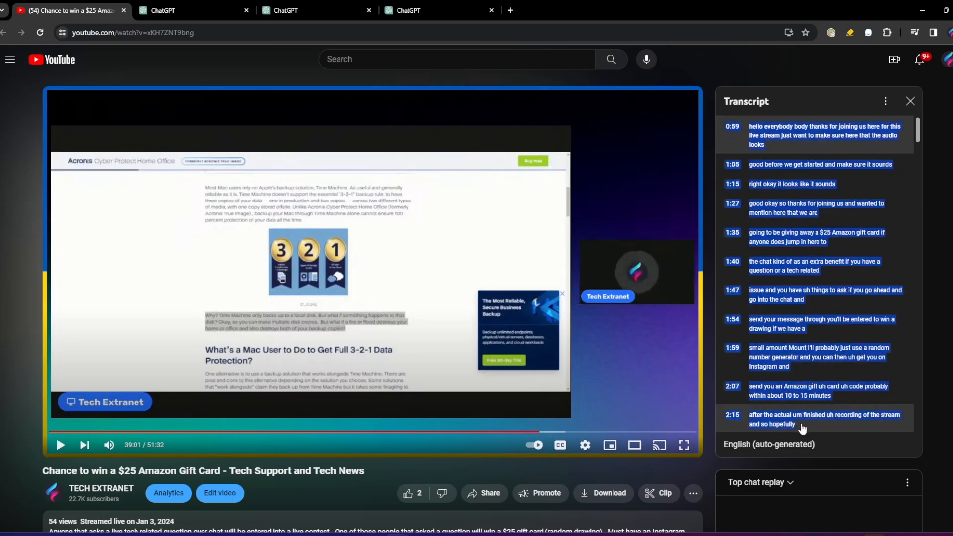
{"action": "scroll", "scroll_direction": "down", "scroll_amount": 3}
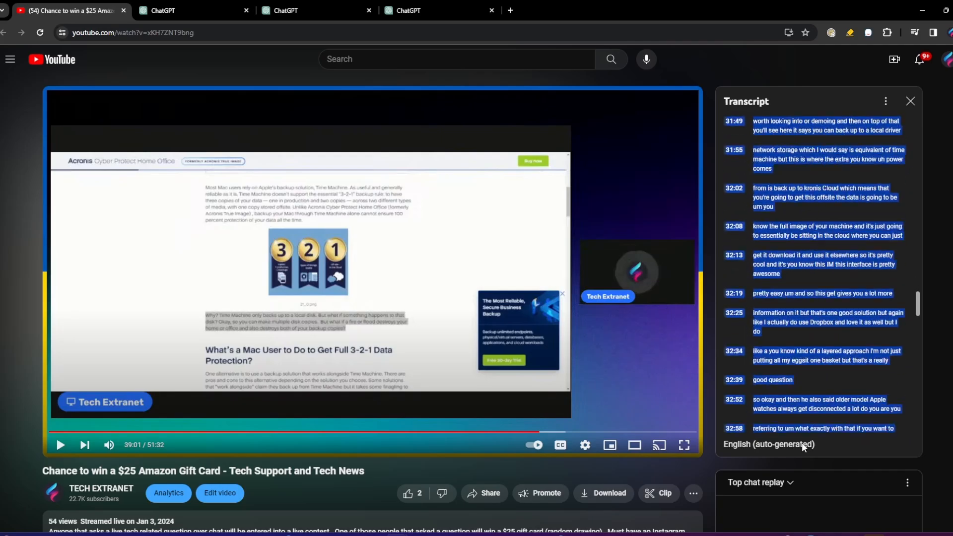
{"action": "scroll", "scroll_direction": "down", "scroll_amount": 3}
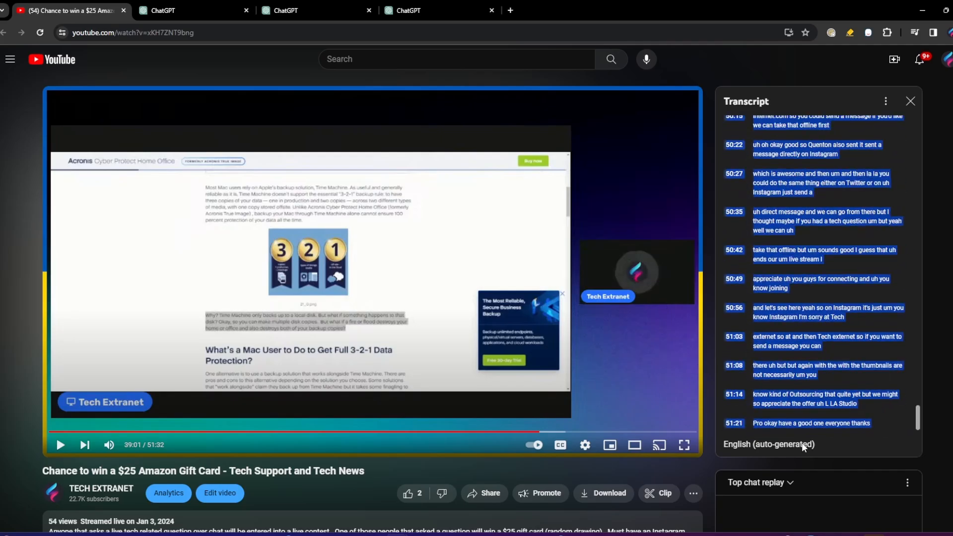
{"action": "right_click", "coordinate": [796, 340]}
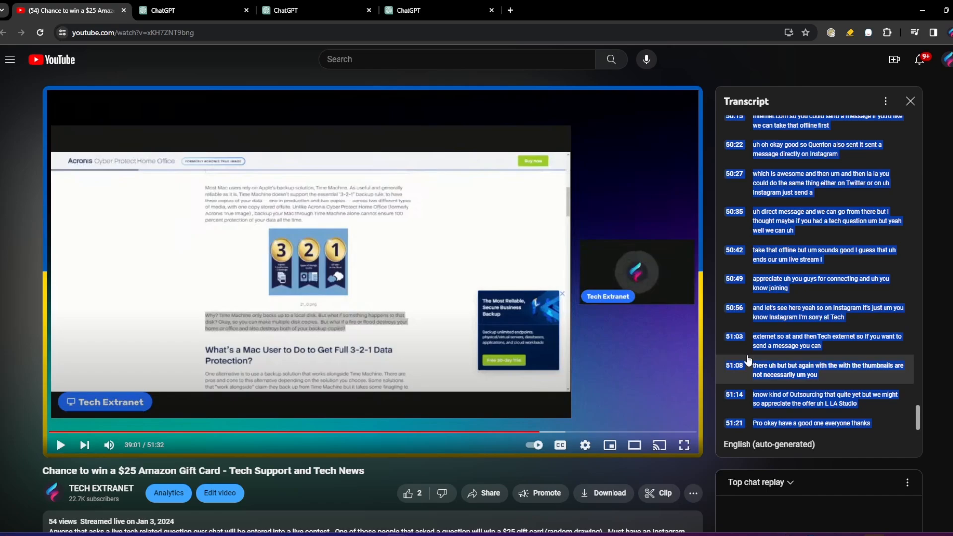
{"action": "mouse_move", "coordinate": [679, 343]}
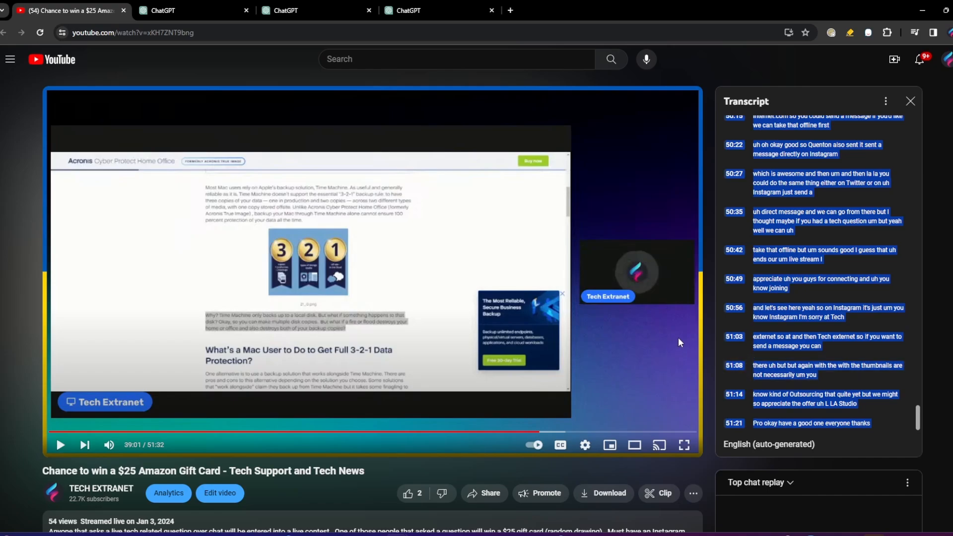
{"action": "left_click", "coordinate": [189, 10]}
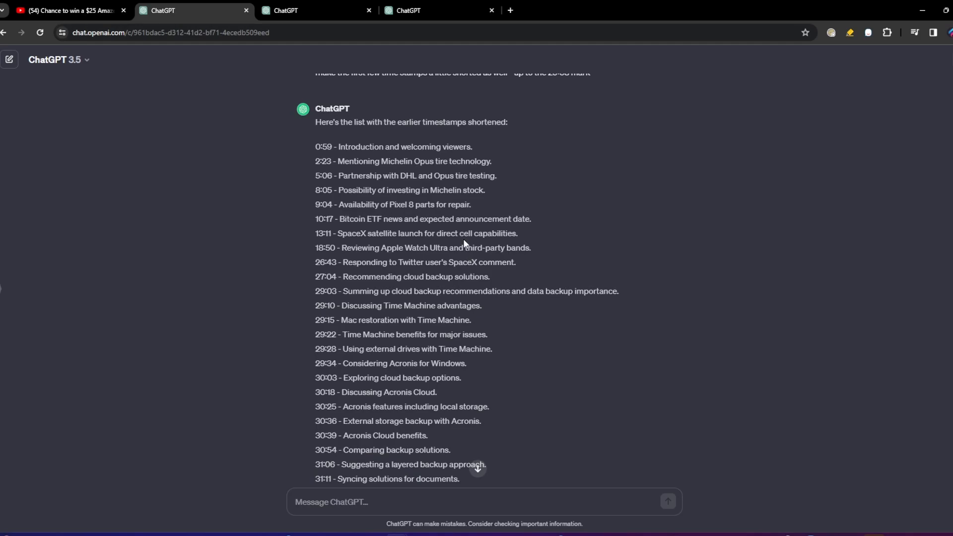
{"action": "mouse_move", "coordinate": [507, 352]}
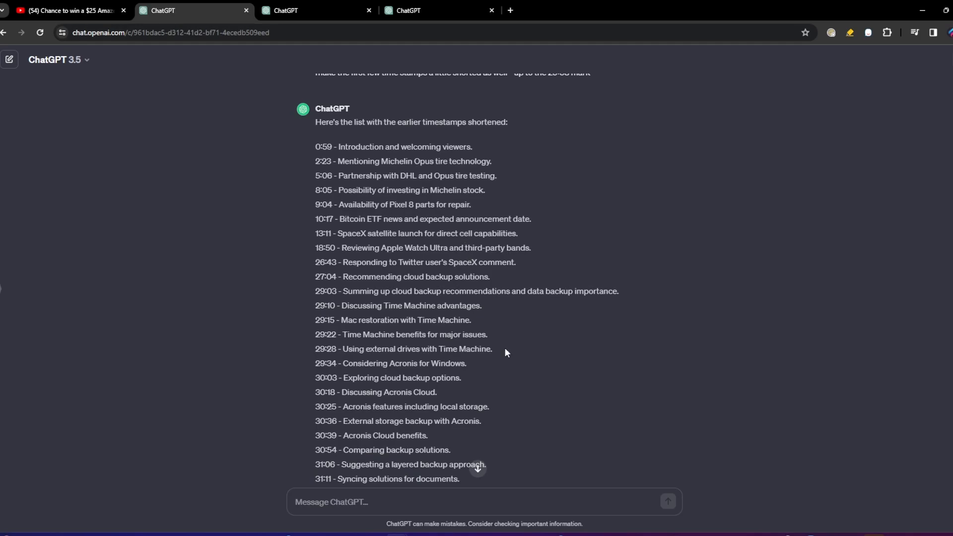
{"action": "mouse_move", "coordinate": [902, 522]}
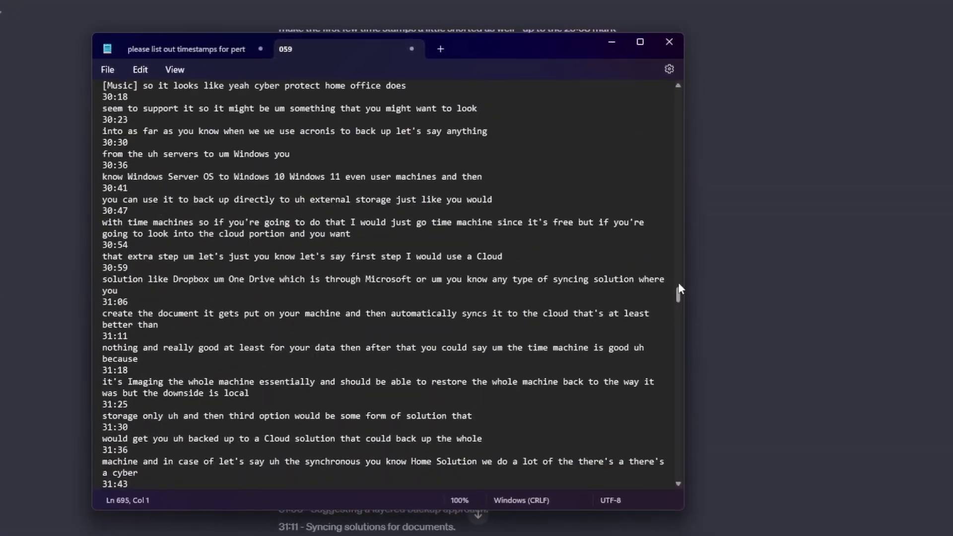
Select the transcript text following the 28:56 line for moving to a new document
{"action": "scroll", "scroll_direction": "down", "scroll_amount": 3}
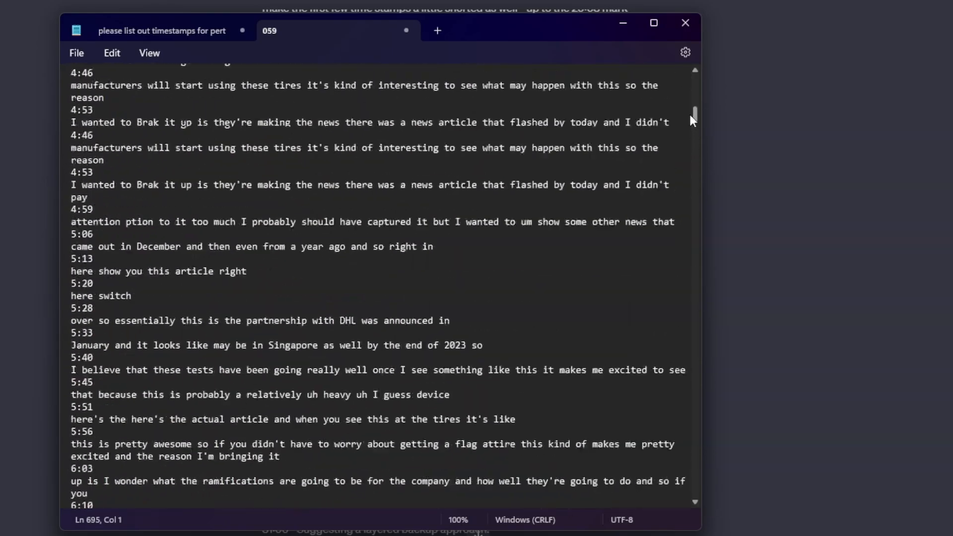
{"action": "scroll", "scroll_direction": "down", "scroll_amount": 3}
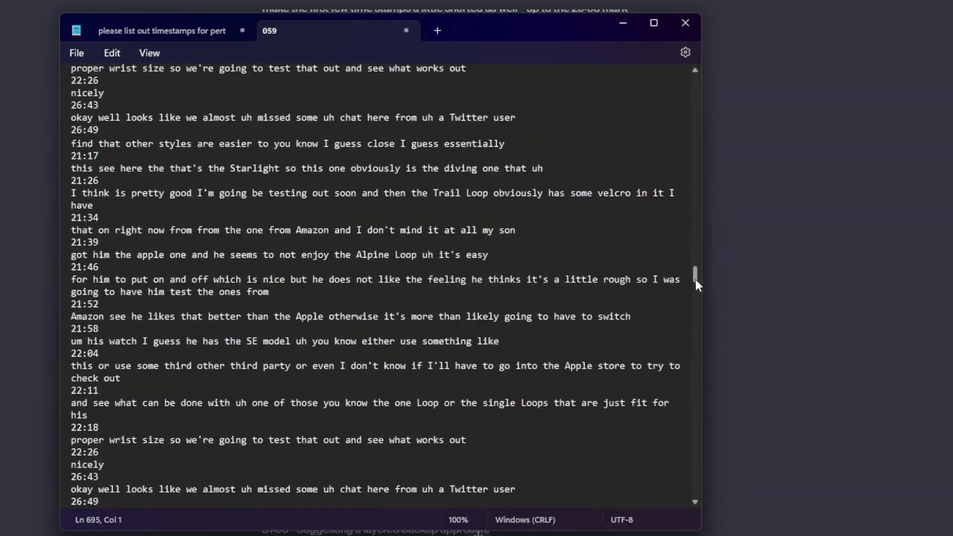
{"action": "scroll", "scroll_direction": "down", "scroll_amount": 3}
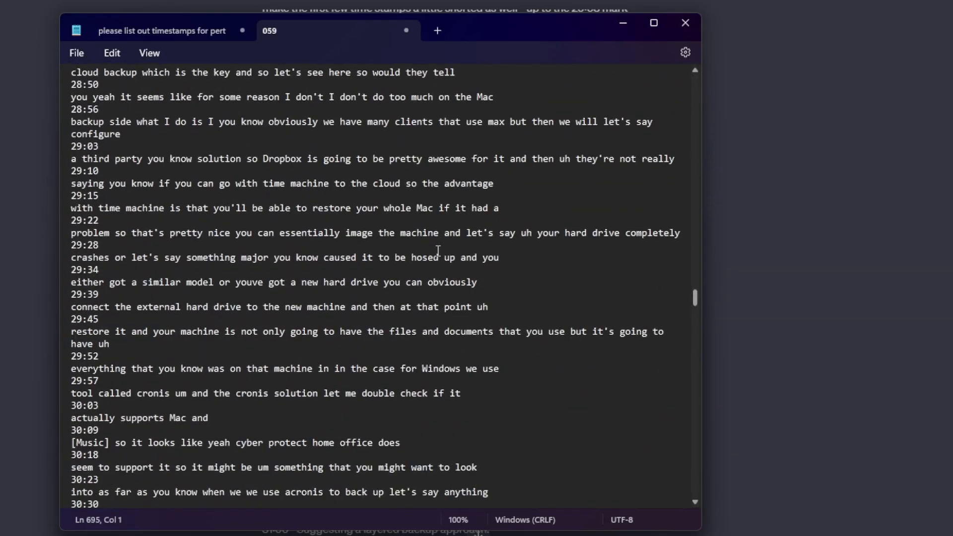
{"action": "mouse_move", "coordinate": [647, 115]}
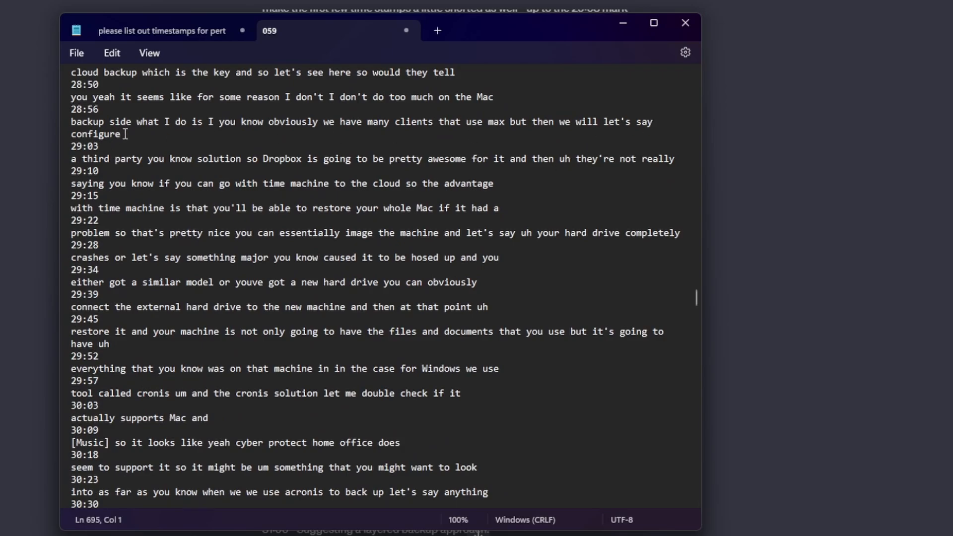
{"action": "left_click_drag", "start_coordinate": [71, 121], "coordinate": [121, 134]}
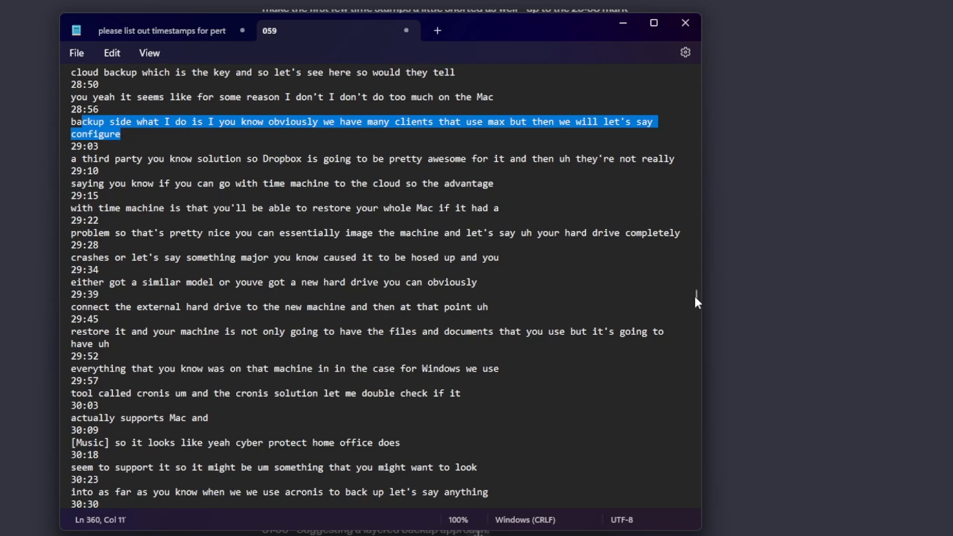
{"action": "scroll", "scroll_direction": "down", "scroll_amount": 3}
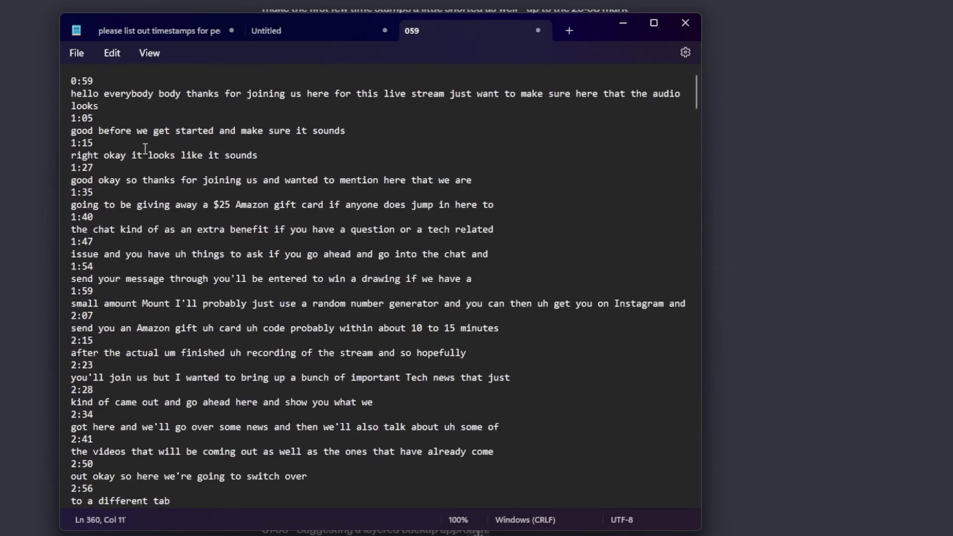
Review the untitled document holding the transcript portion starting at 29:03
{"action": "left_click", "coordinate": [266, 31]}
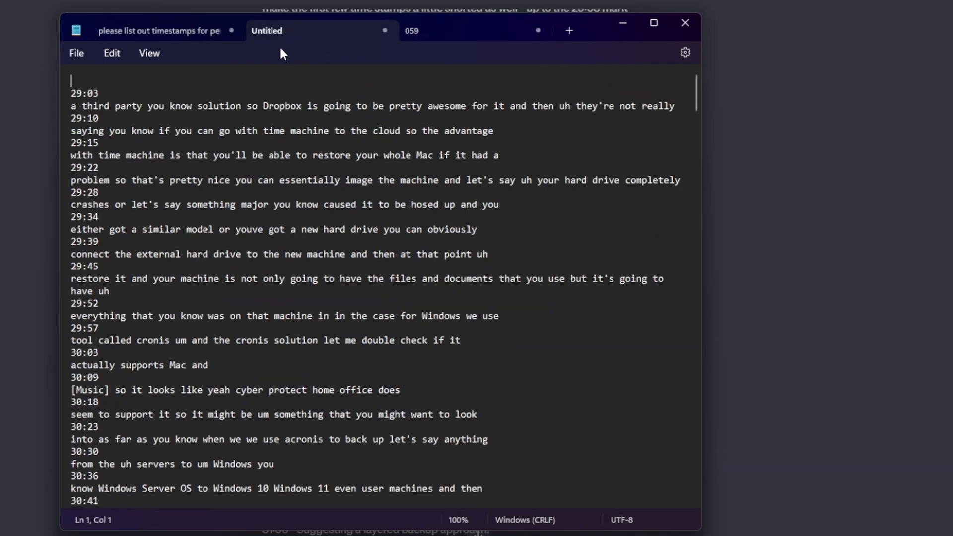
{"action": "mouse_move", "coordinate": [180, 36]}
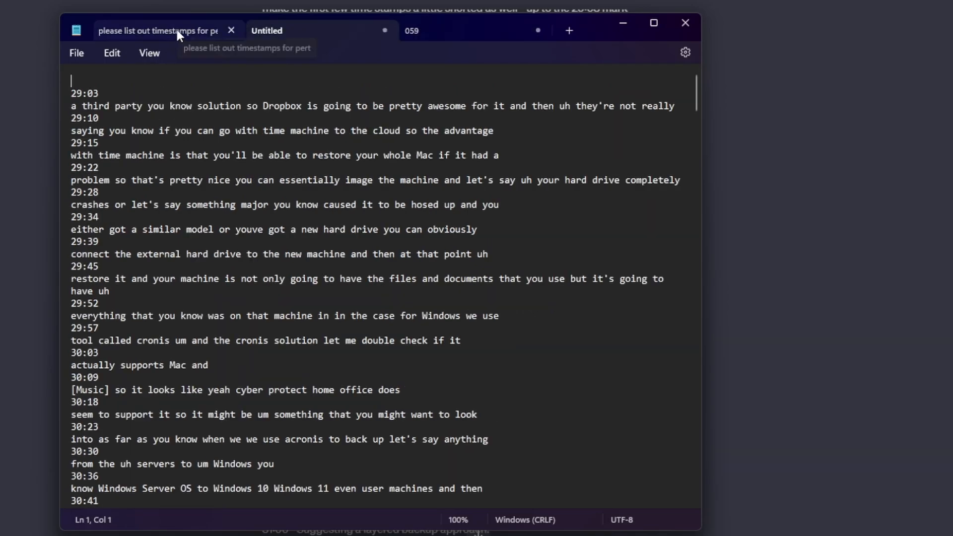
{"action": "scroll", "scroll_direction": "down", "scroll_amount": 3}
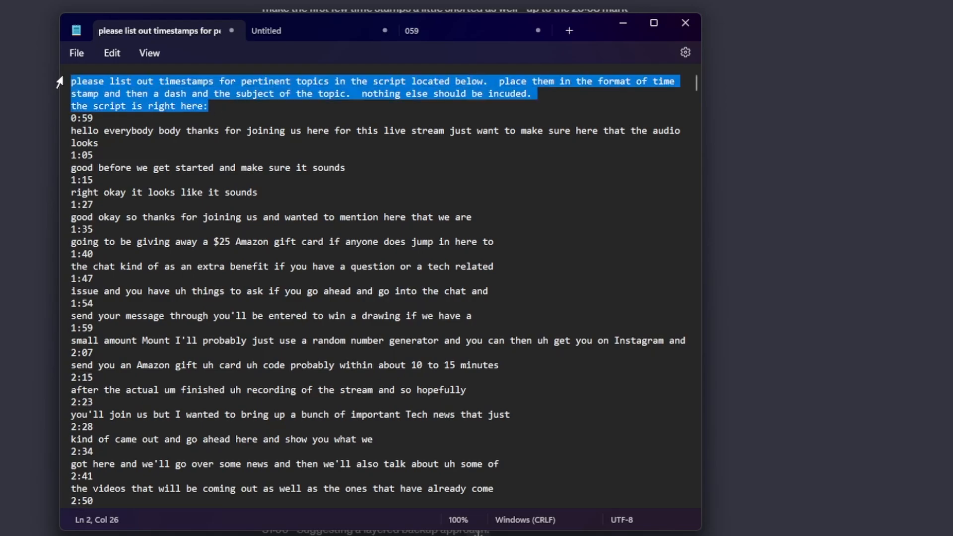
{"action": "left_click", "coordinate": [266, 30]}
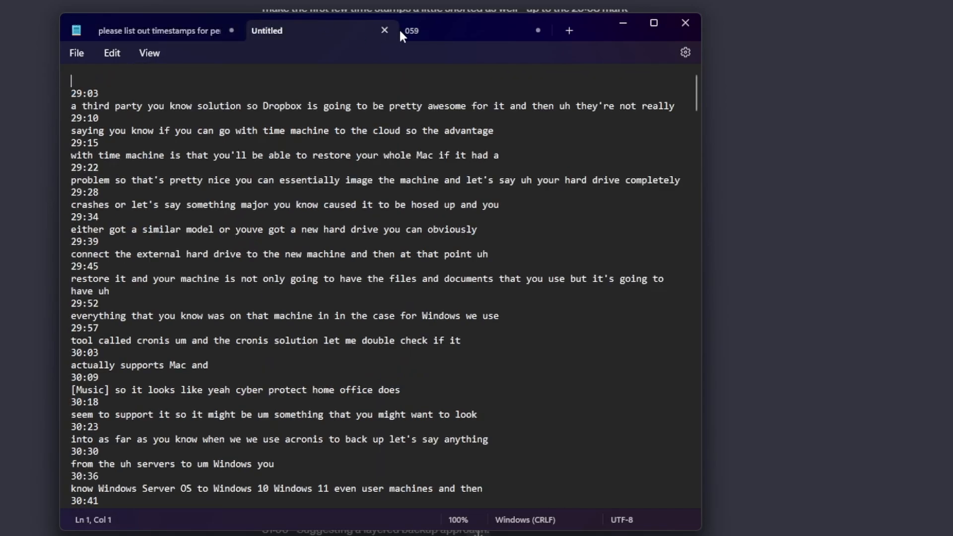
{"action": "mouse_move", "coordinate": [449, 30]}
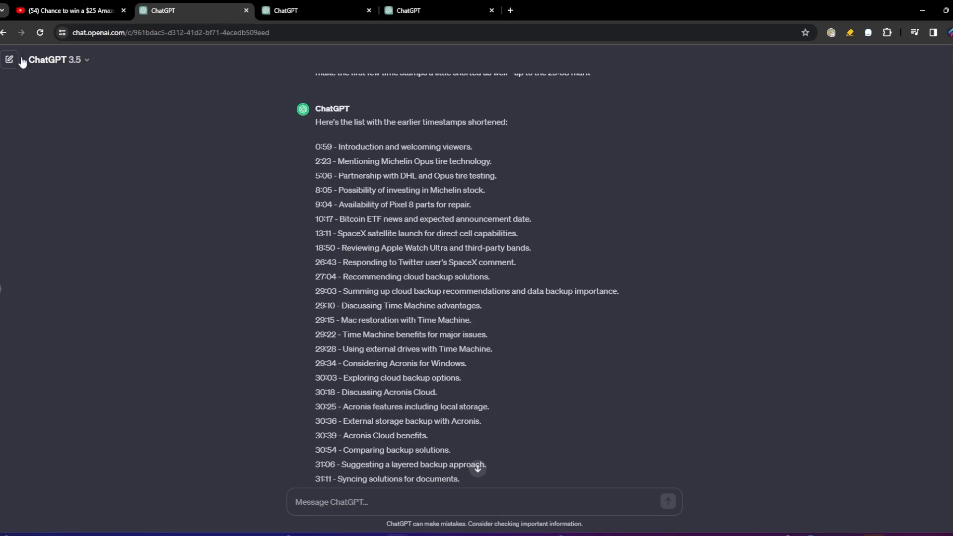
Select ChatGPT's first timestamp answer running from 0:59 to 26:43 for copying
{"action": "left_click", "coordinate": [9, 60]}
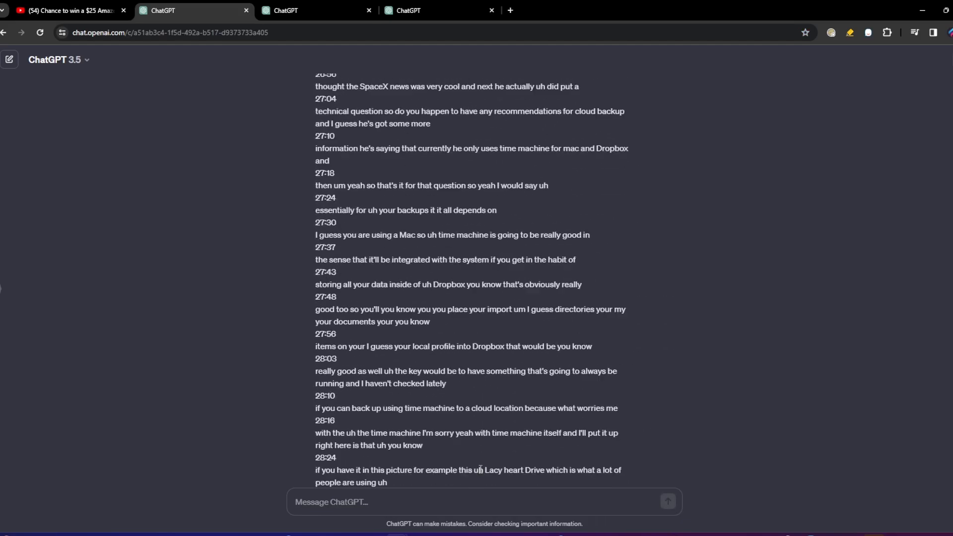
{"action": "scroll", "scroll_direction": "down", "scroll_amount": 3}
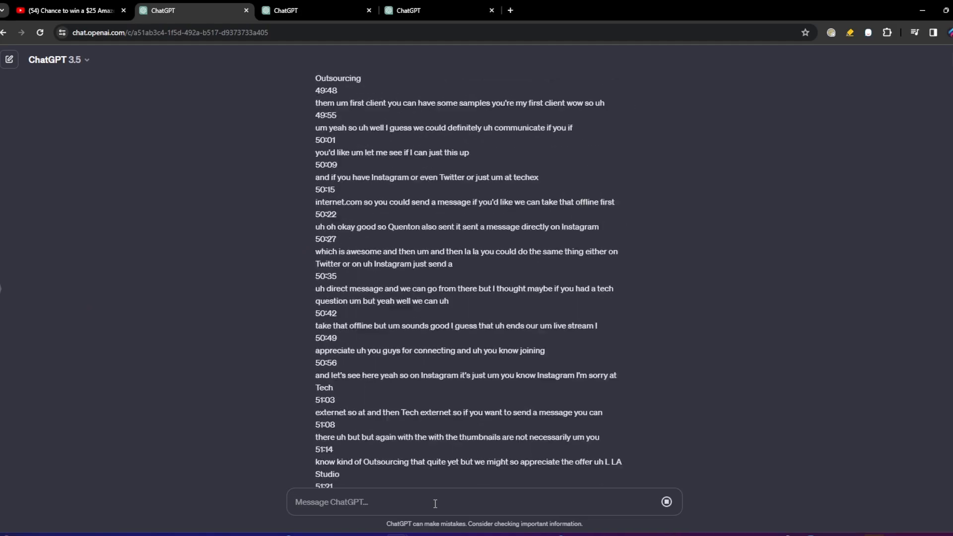
{"action": "scroll", "scroll_direction": "down", "scroll_amount": 3}
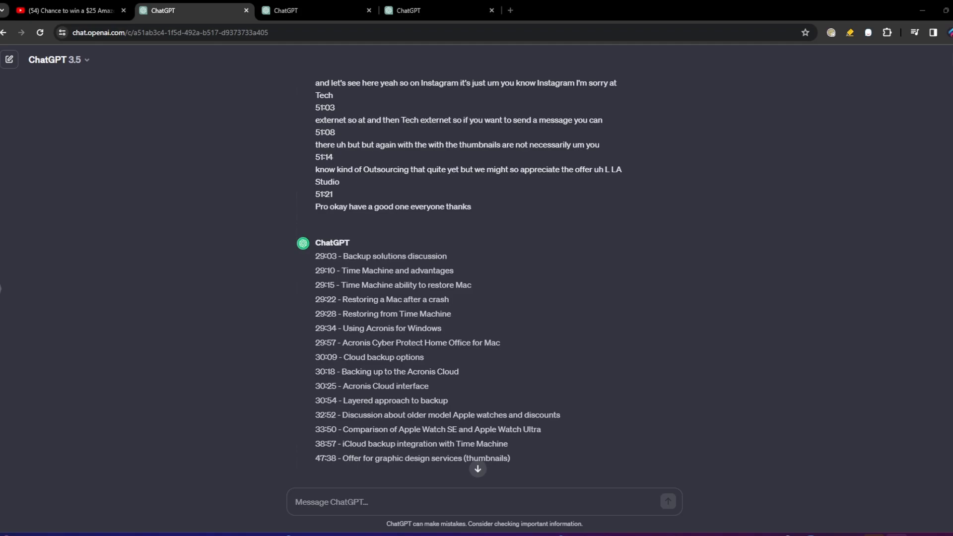
{"action": "mouse_move", "coordinate": [519, 460]}
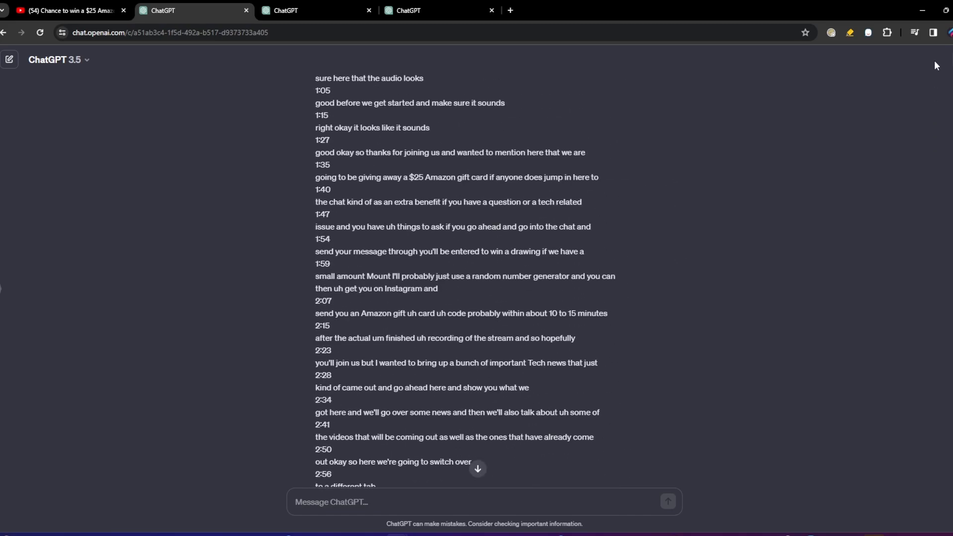
{"action": "scroll", "scroll_direction": "down", "scroll_amount": 3}
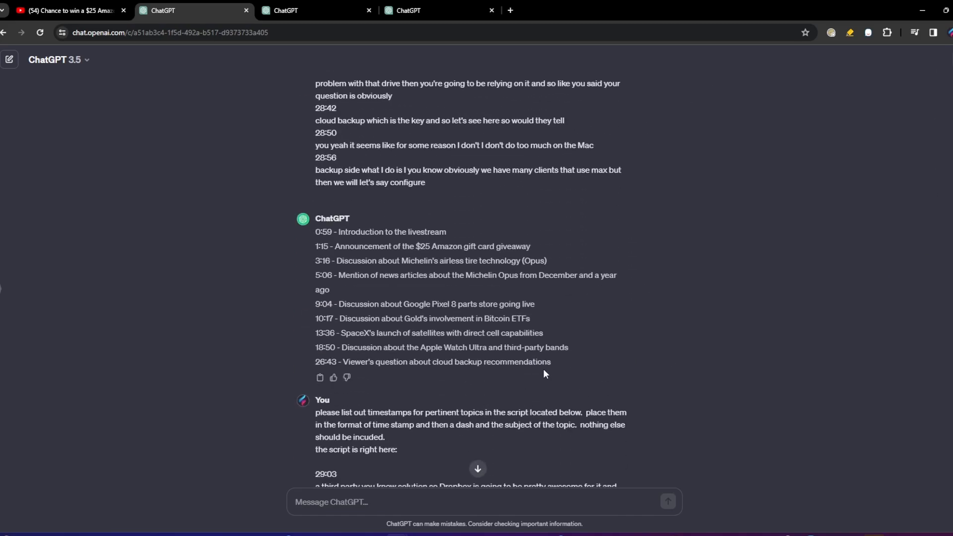
{"action": "left_click_drag", "start_coordinate": [314, 231], "coordinate": [551, 362]}
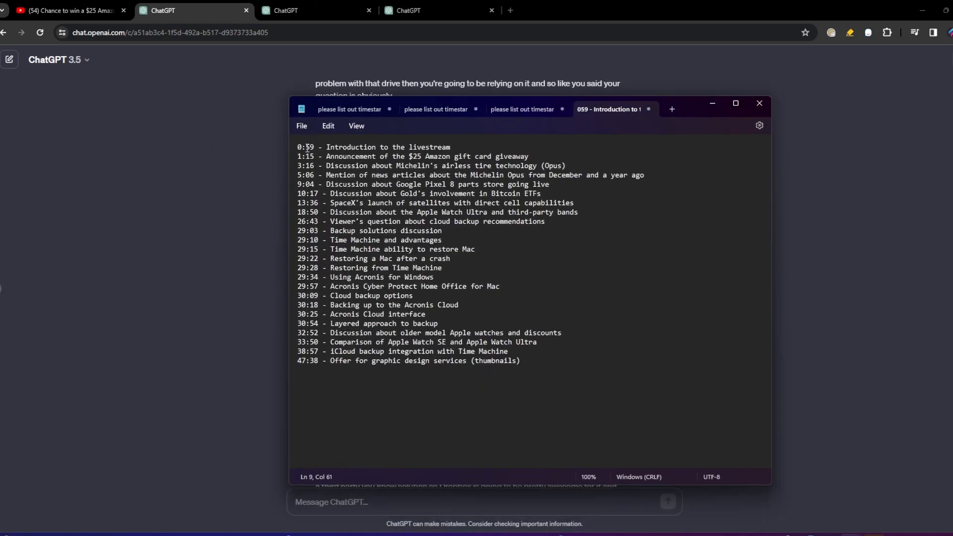
Delete the 47:38 graphic design offer line and select the whole list ending at 38:57
{"action": "left_click_drag", "start_coordinate": [297, 147], "coordinate": [357, 212]}
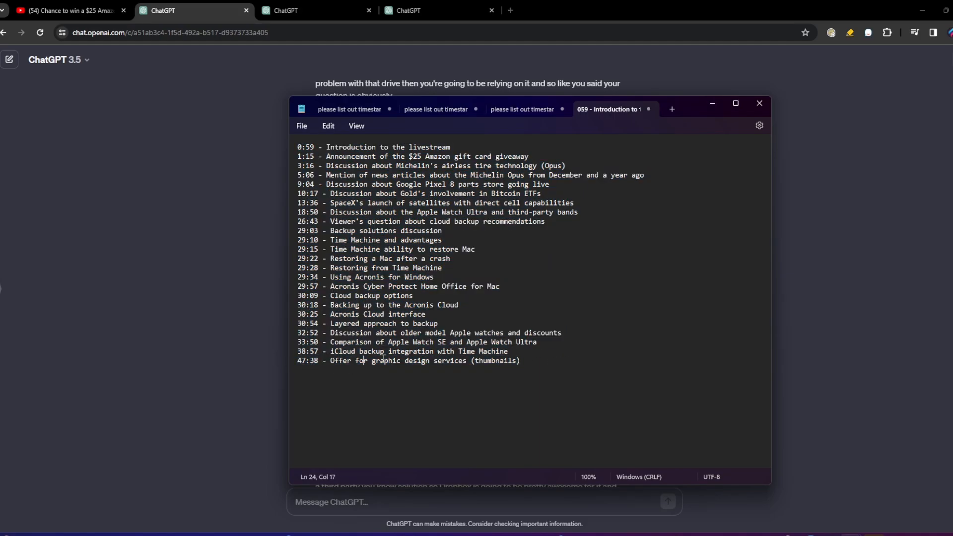
{"action": "left_click", "coordinate": [482, 360]}
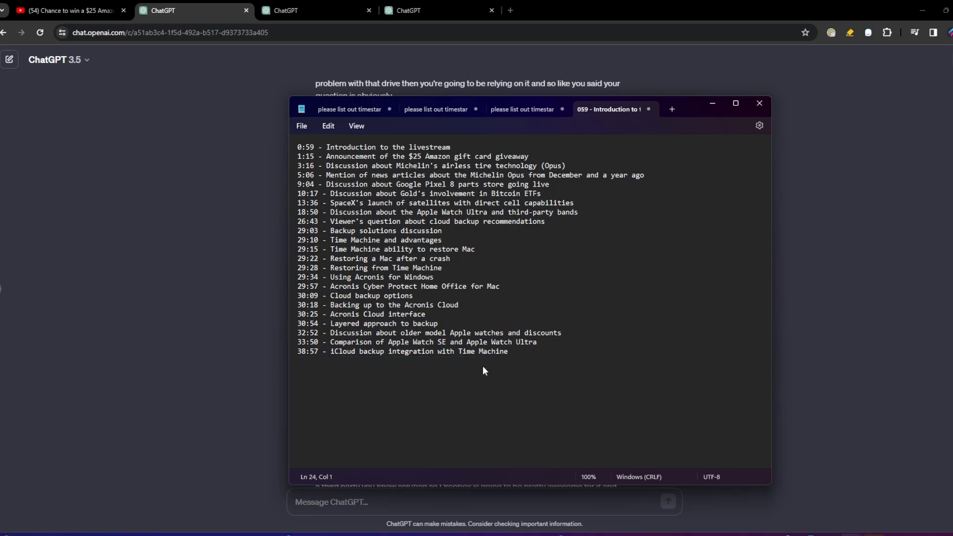
{"action": "left_click", "coordinate": [509, 351]}
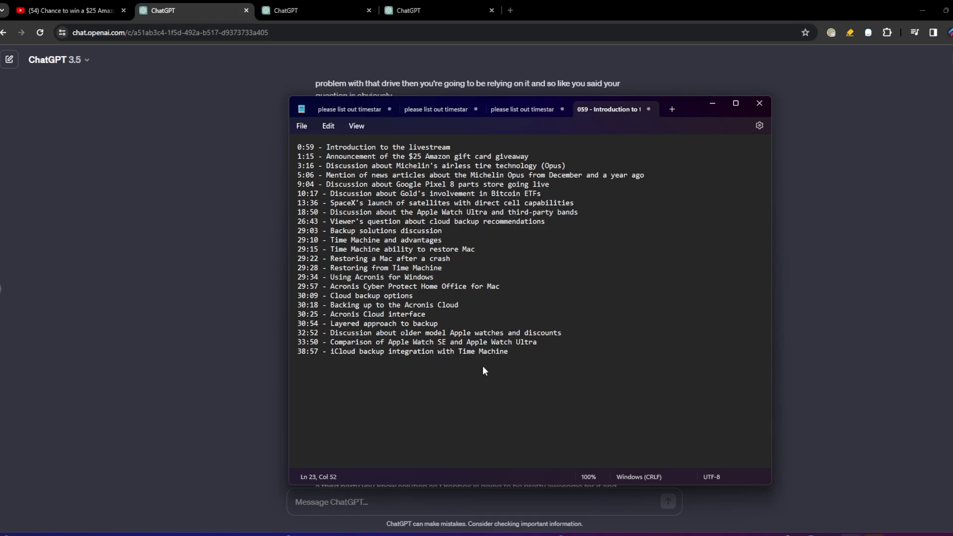
{"action": "left_click_drag", "start_coordinate": [381, 221], "coordinate": [508, 352]}
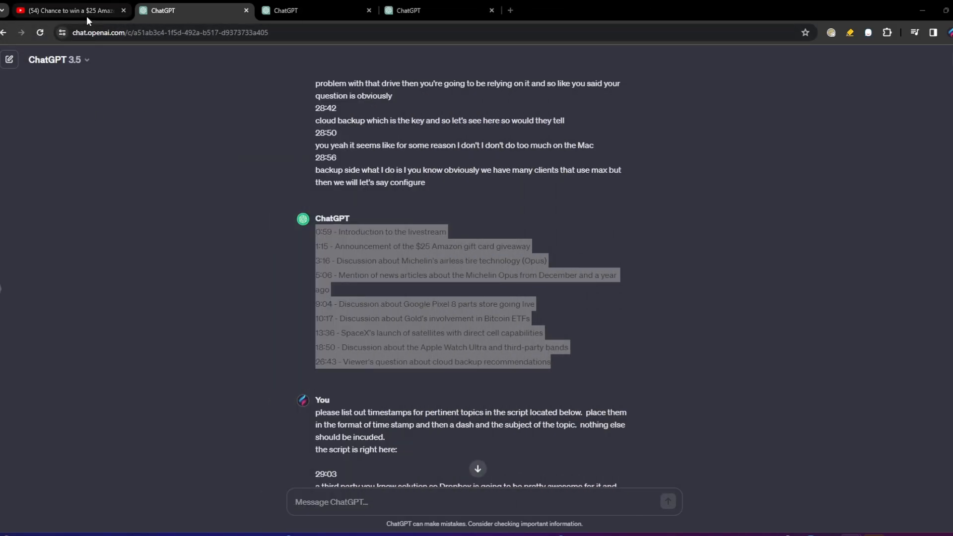
{"action": "left_click", "coordinate": [66, 10]}
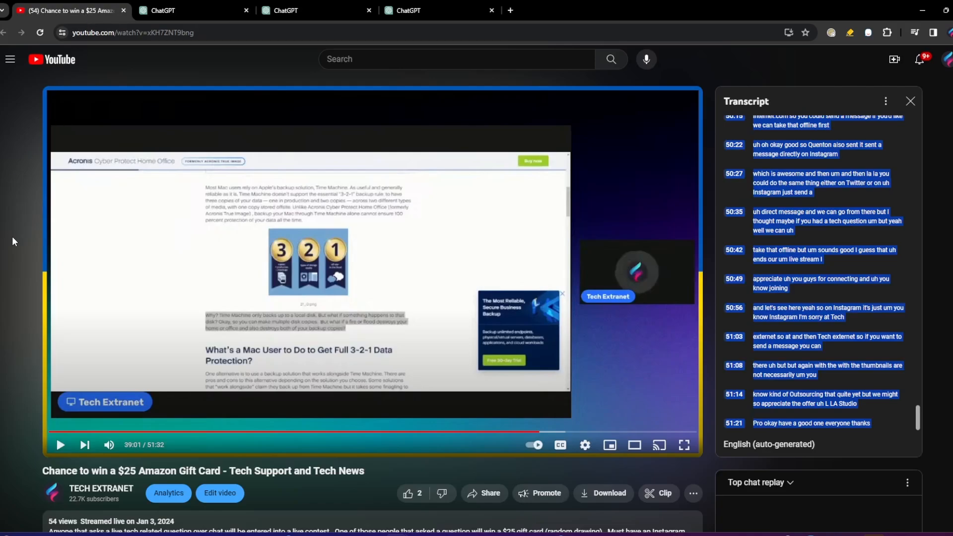
{"action": "scroll", "scroll_direction": "down", "scroll_amount": 3}
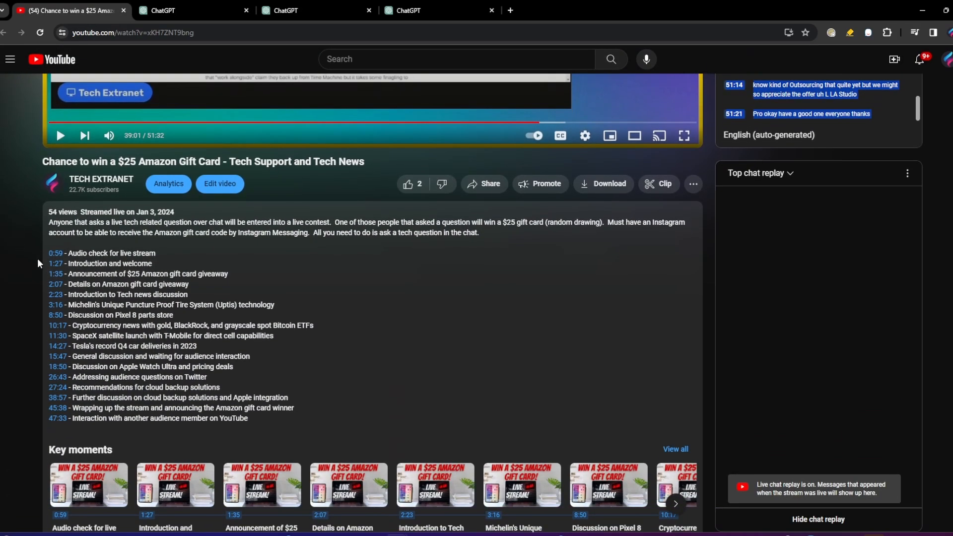
{"action": "mouse_move", "coordinate": [55, 310]}
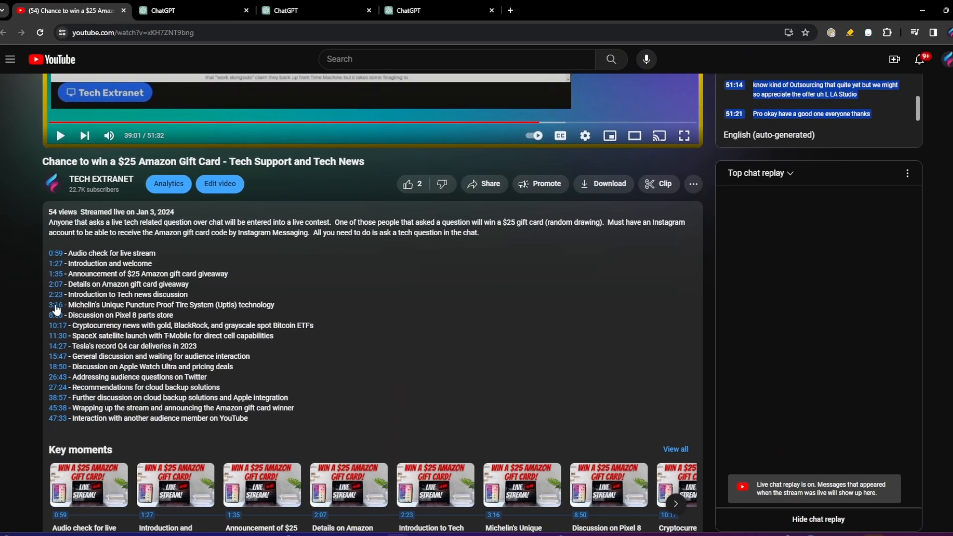
{"action": "mouse_move", "coordinate": [55, 256]}
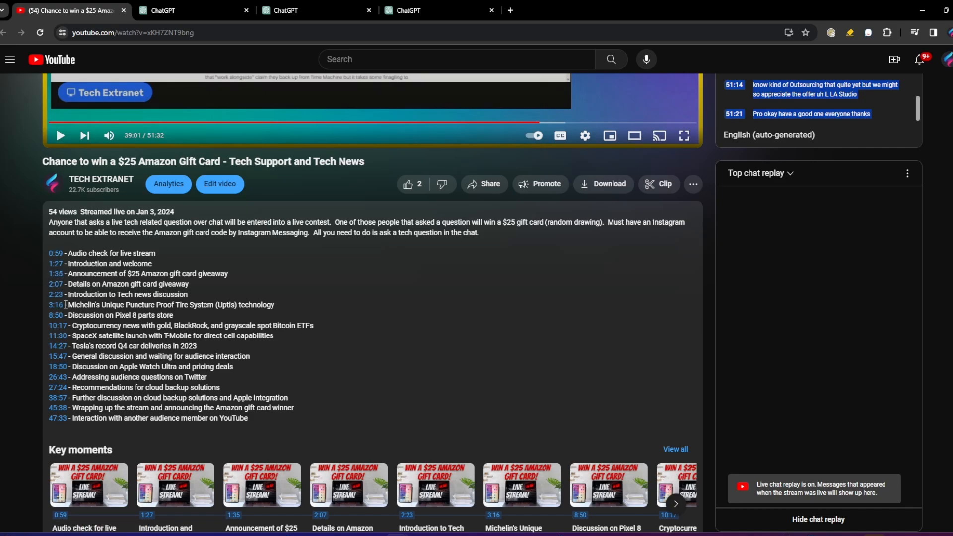
{"action": "mouse_move", "coordinate": [103, 354]}
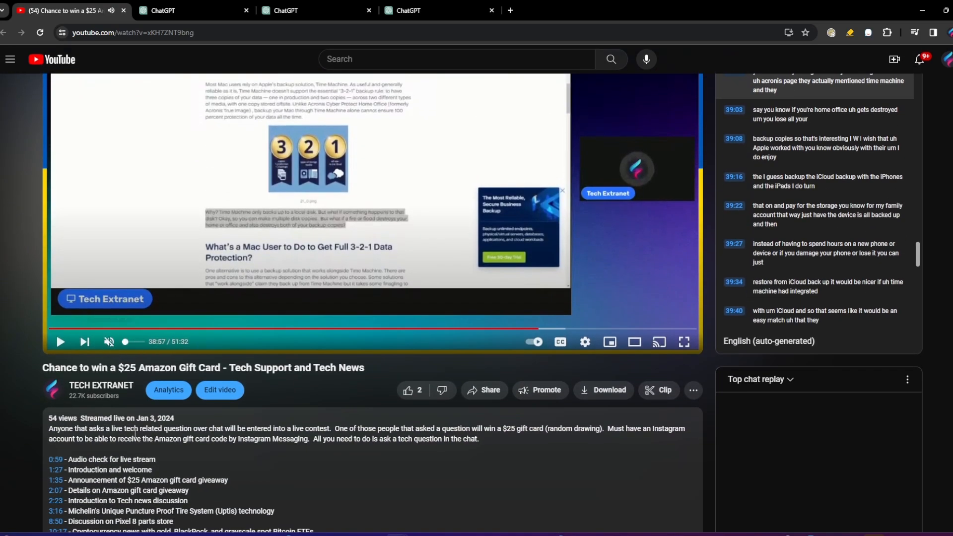
{"action": "scroll", "scroll_direction": "down", "scroll_amount": 3}
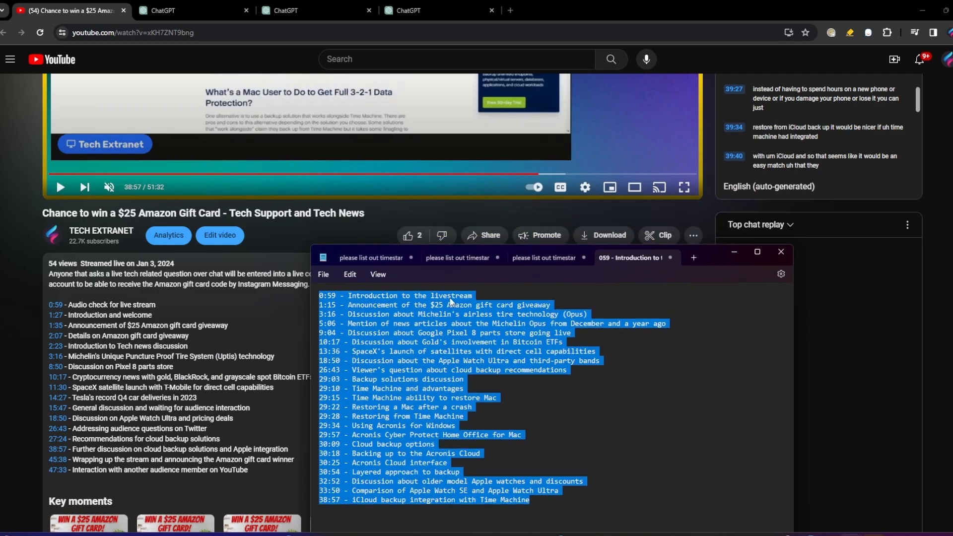
{"action": "mouse_move", "coordinate": [772, 228]}
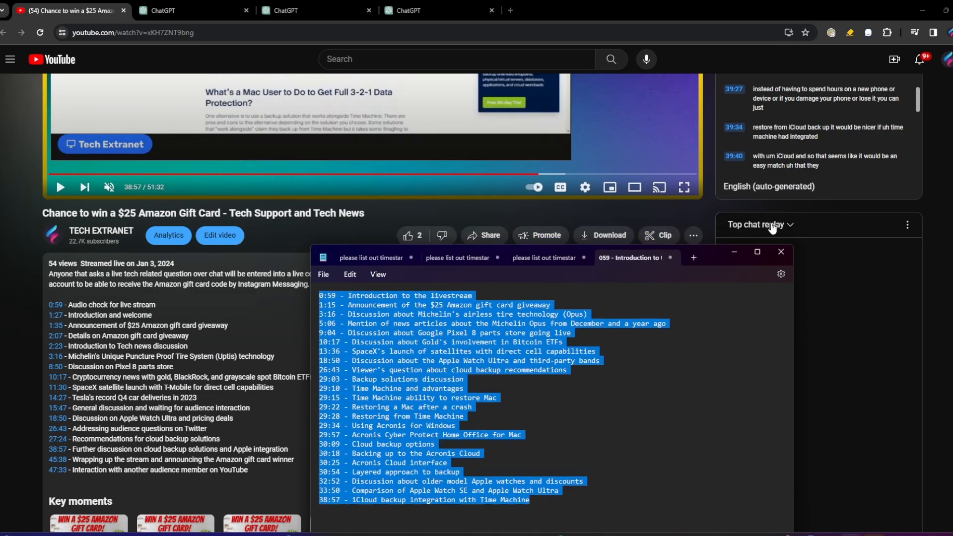
{"action": "left_click", "coordinate": [780, 251]}
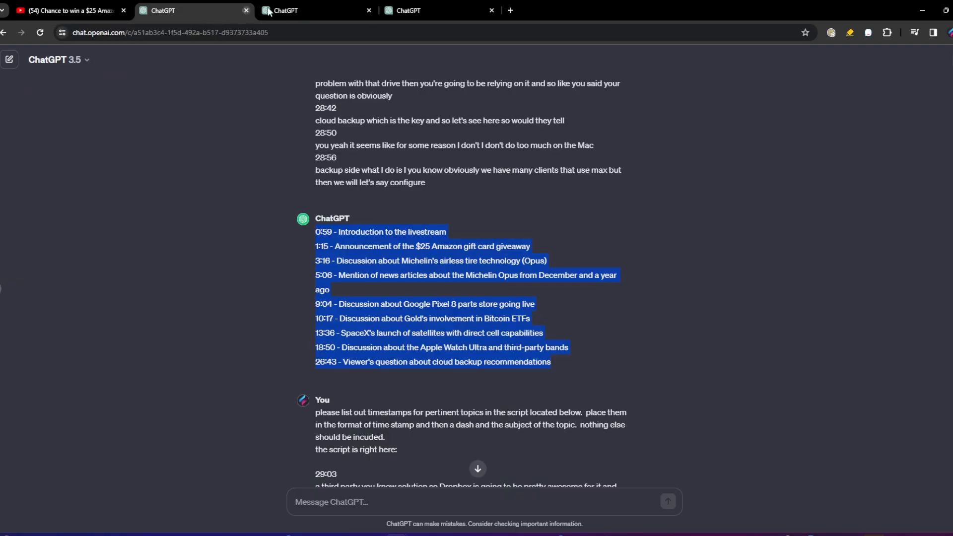
Review the original timestamp-listing prompt in the GPT-4 chat
{"action": "left_click", "coordinate": [316, 10]}
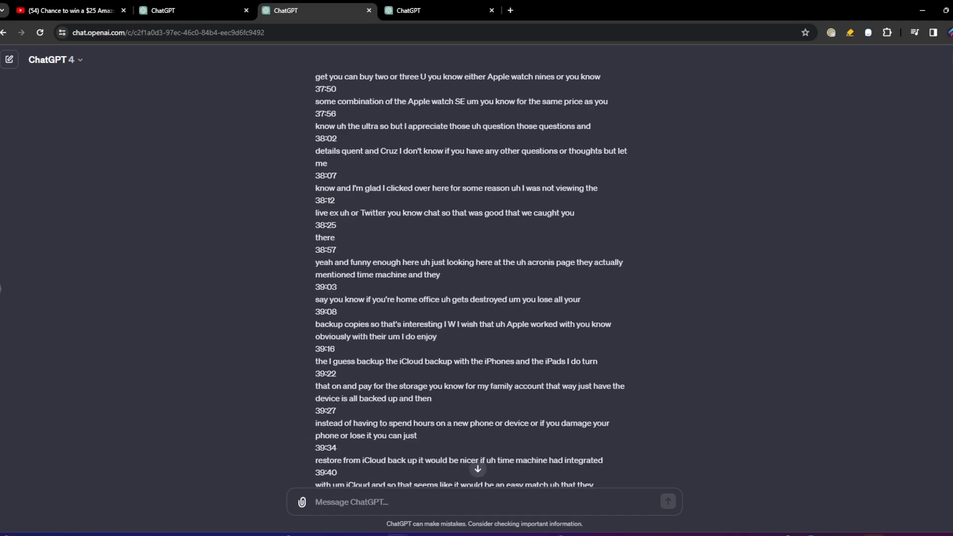
{"action": "scroll", "scroll_direction": "up", "scroll_amount": 3}
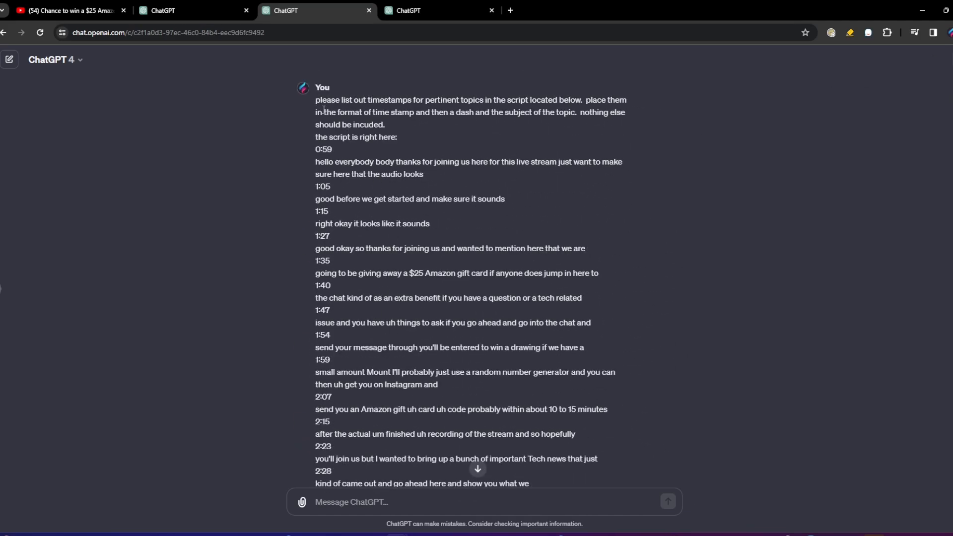
{"action": "left_click_drag", "start_coordinate": [316, 99], "coordinate": [398, 137]}
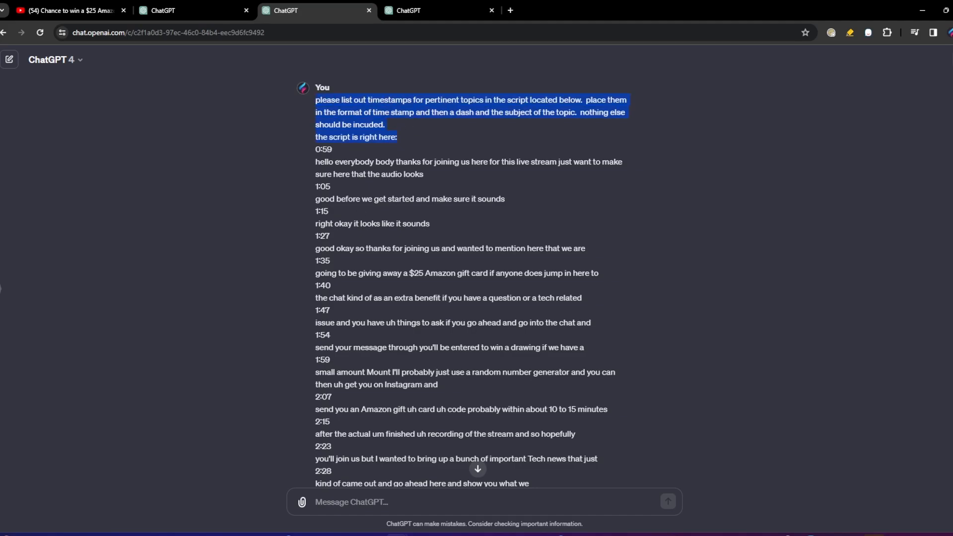
{"action": "scroll", "scroll_direction": "down", "scroll_amount": 3}
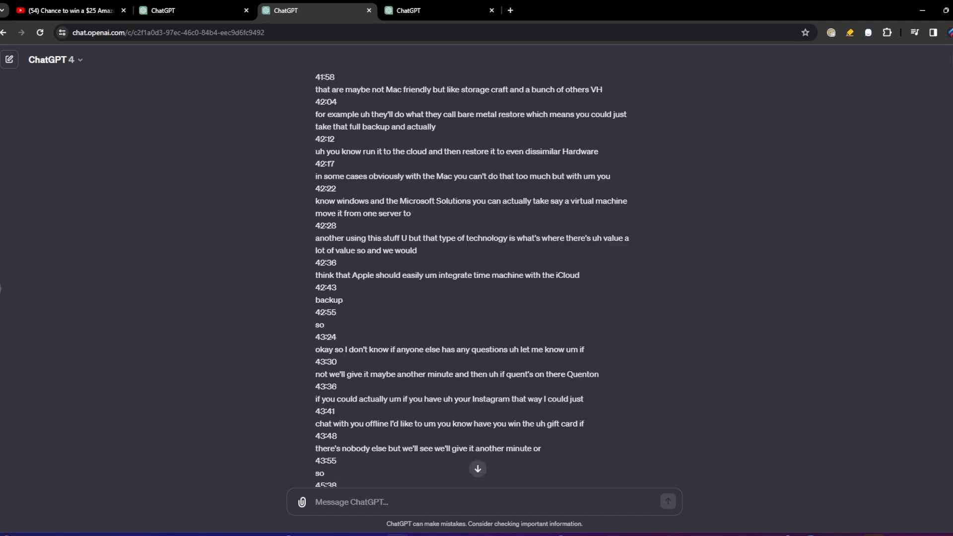
{"action": "scroll", "scroll_direction": "down", "scroll_amount": 3}
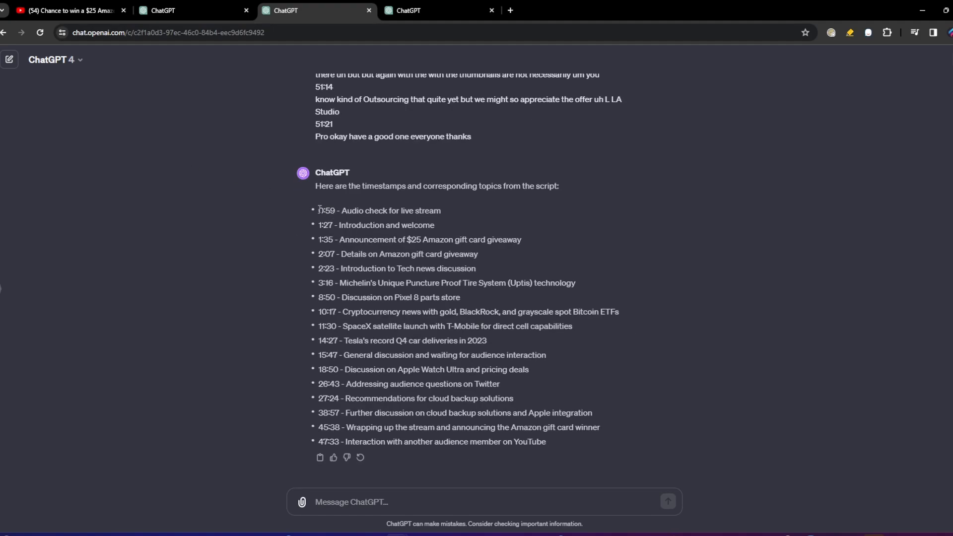
Select the 0:59 to 47:33 timestamp answer and get ready for a follow-up request
{"action": "left_click_drag", "start_coordinate": [318, 211], "coordinate": [546, 441]}
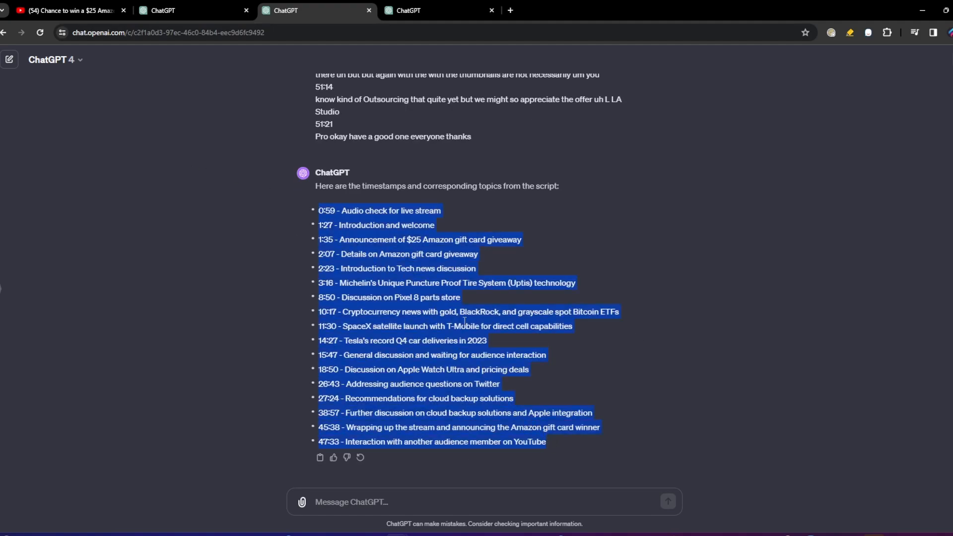
{"action": "mouse_move", "coordinate": [489, 338]}
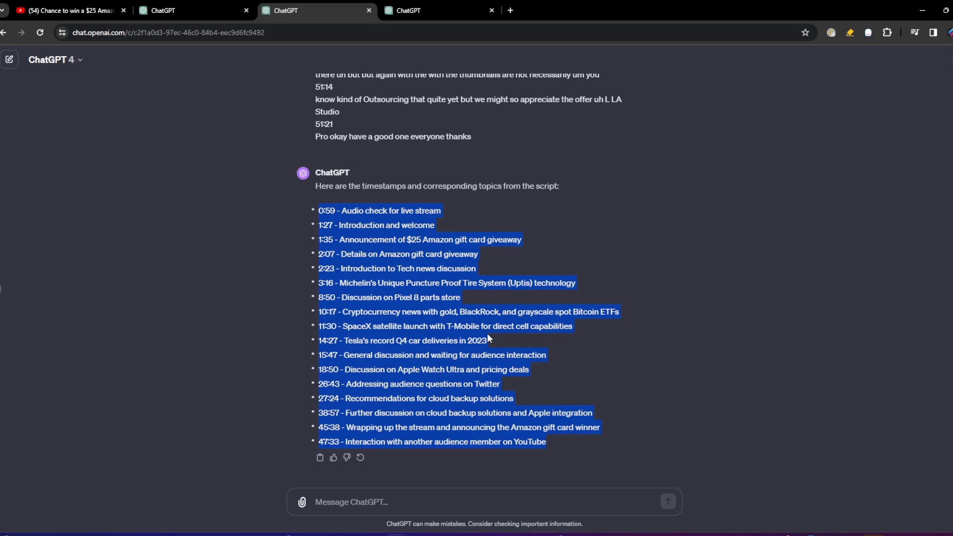
{"action": "left_click", "coordinate": [404, 501]}
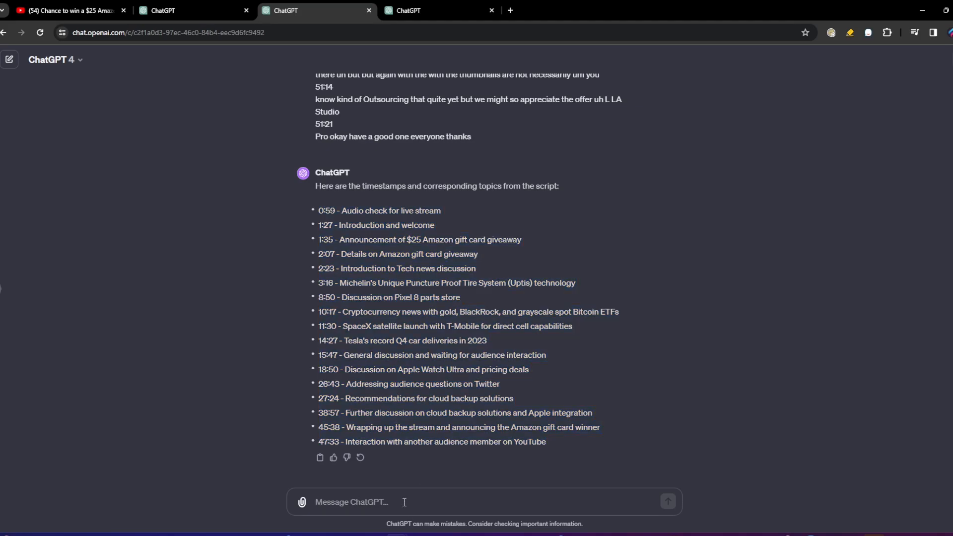
Write the request "make the subjects a little shorter", fixing a typo along the way
{"action": "type", "text": "make the subjects a littler"}
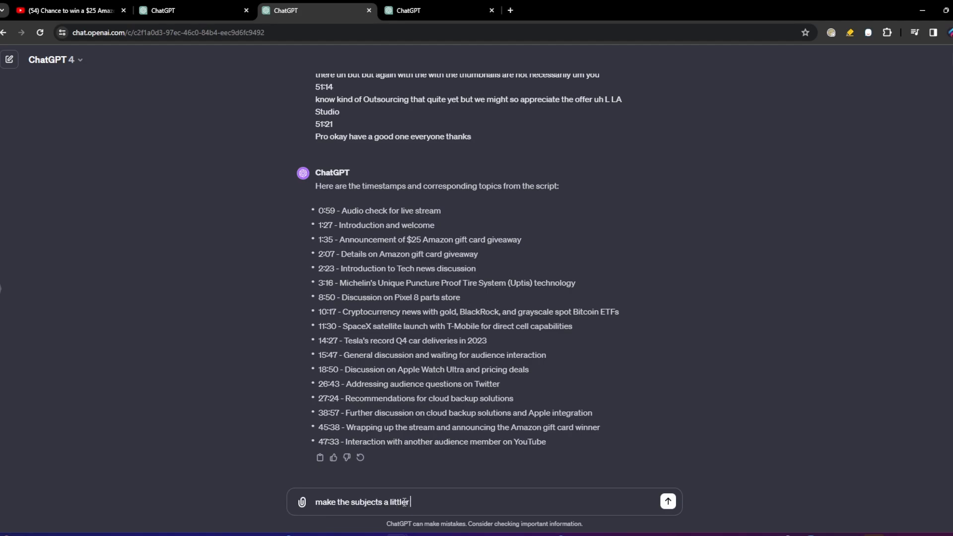
{"action": "left_click", "coordinate": [667, 502]}
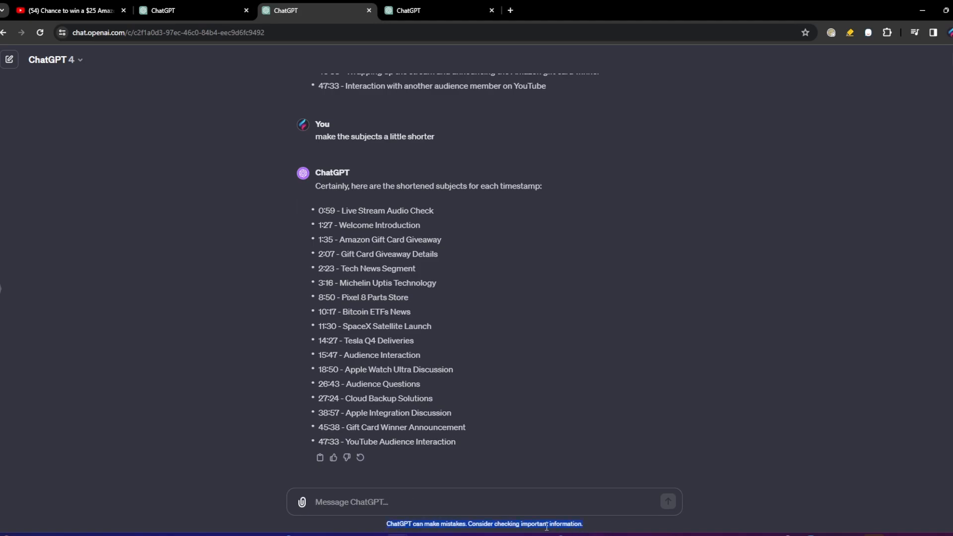
{"action": "mouse_move", "coordinate": [515, 397]}
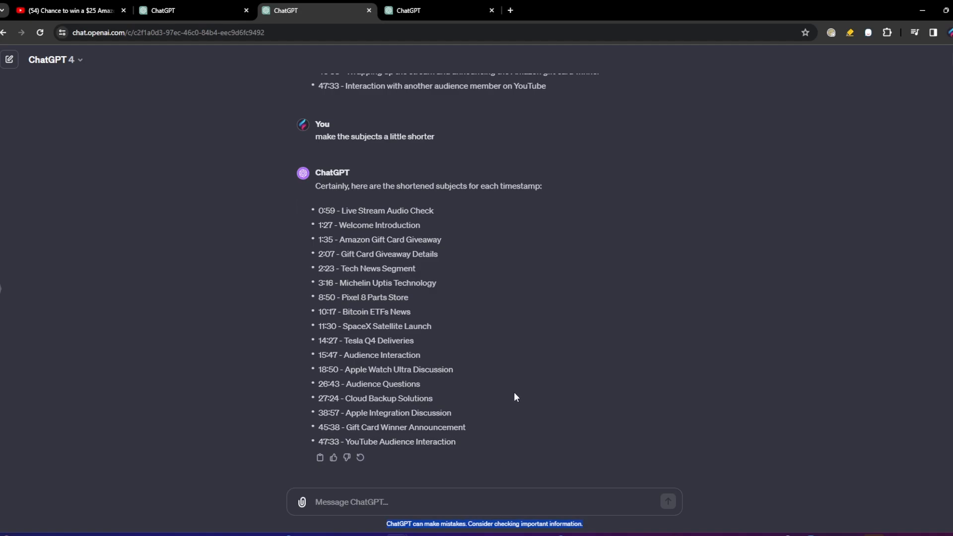